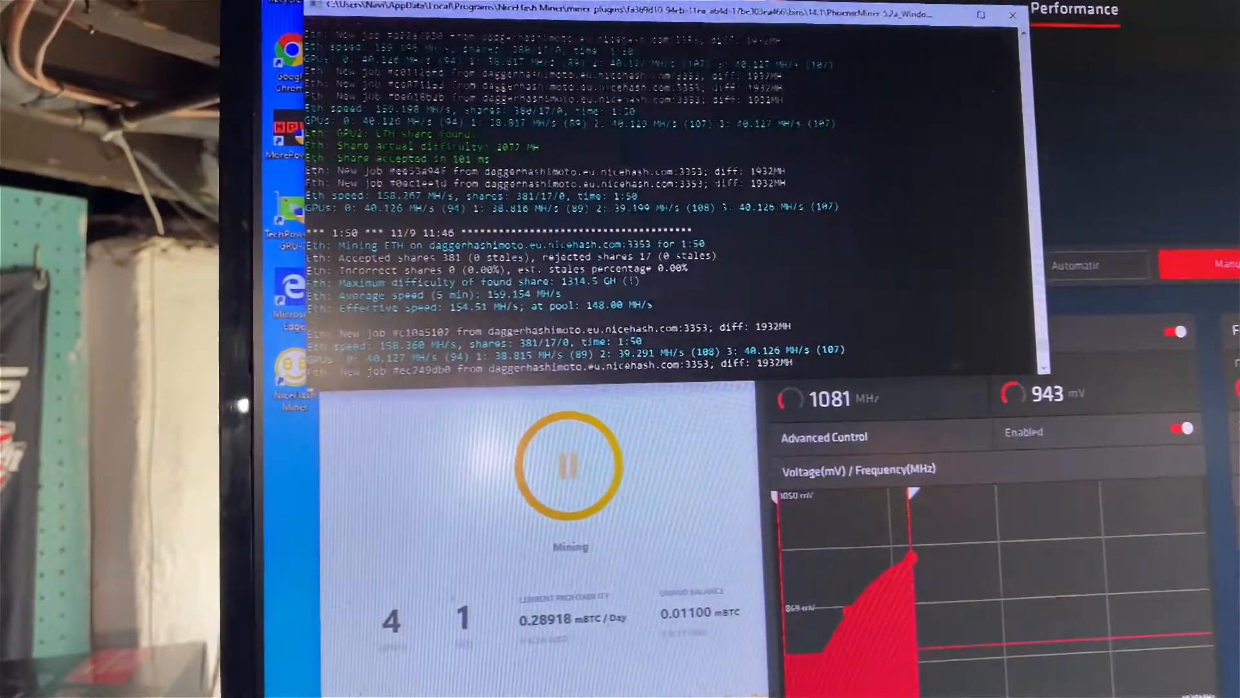
left_click(1147, 271)
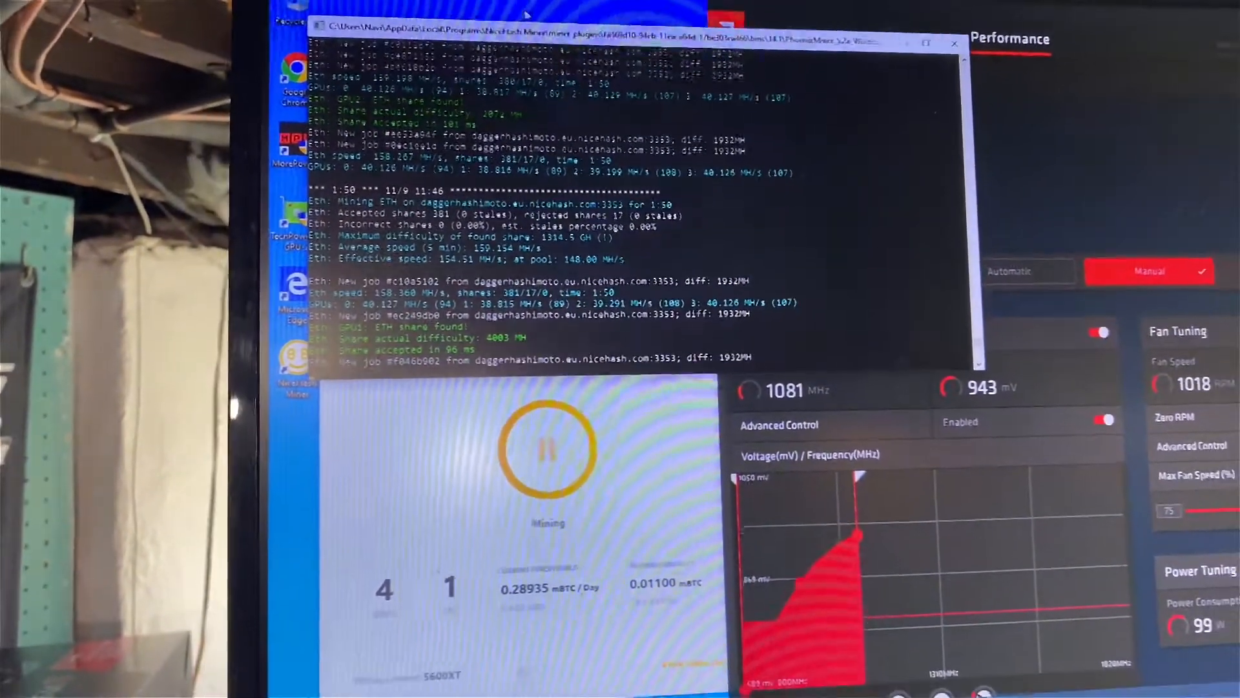